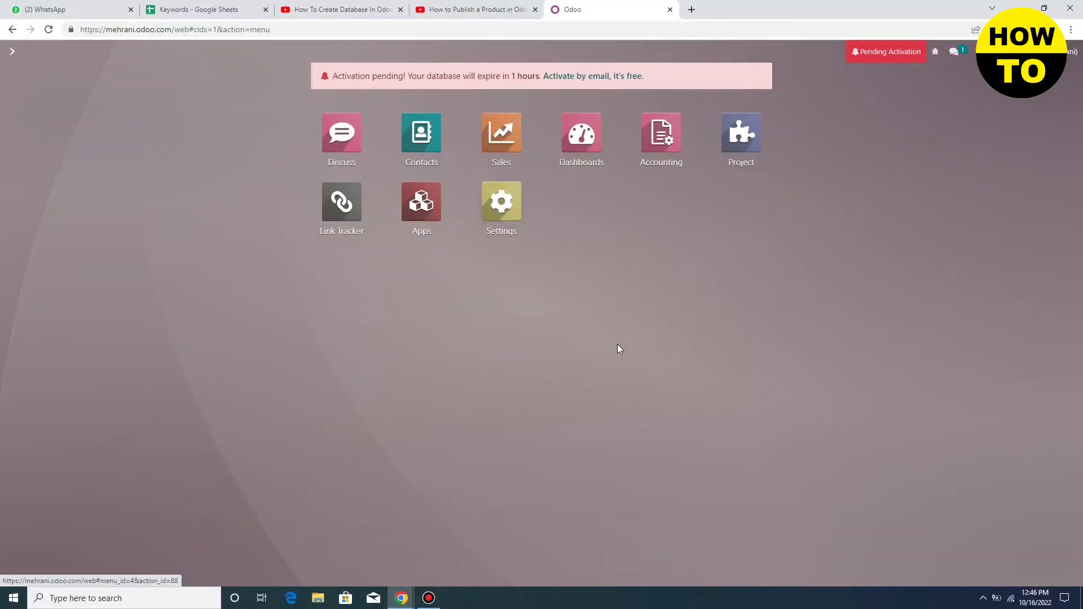
mouse_move(667, 316)
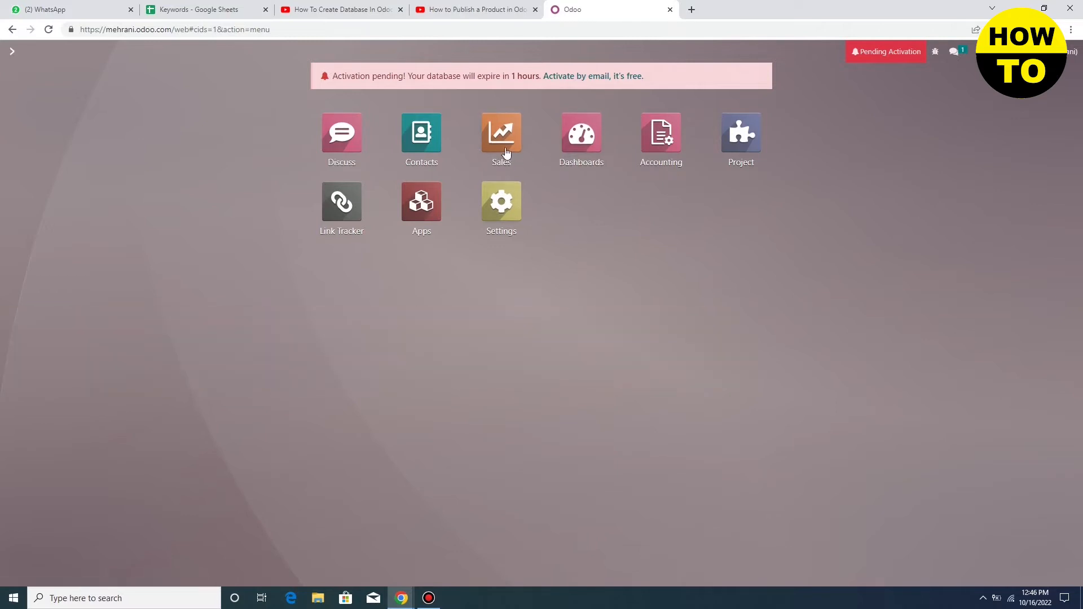
- Show the Products catalogue of the Sales app from the home screen
left_click(501, 132)
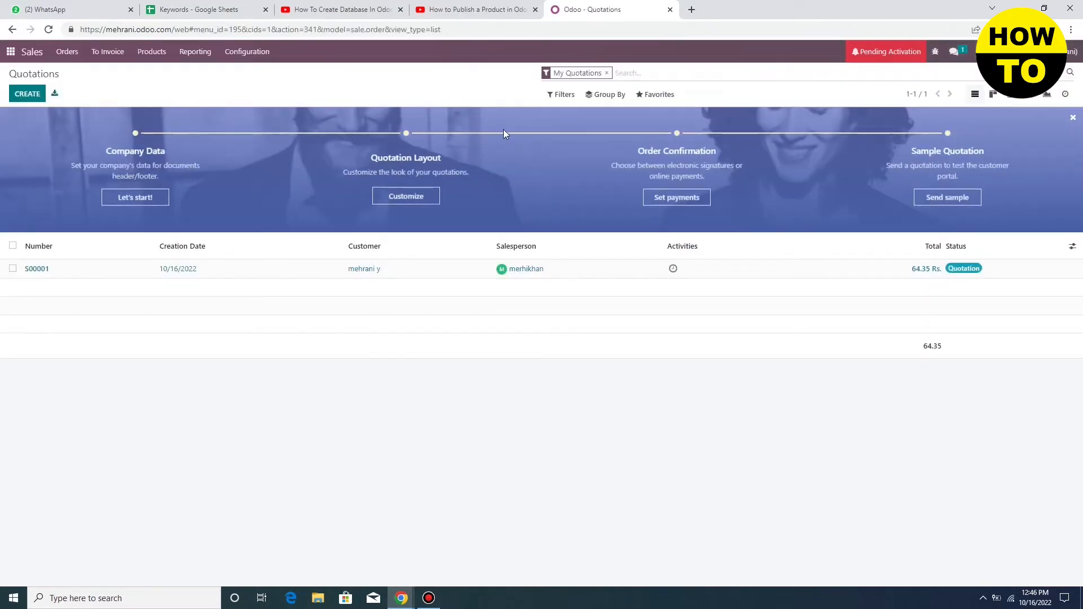
left_click(151, 51)
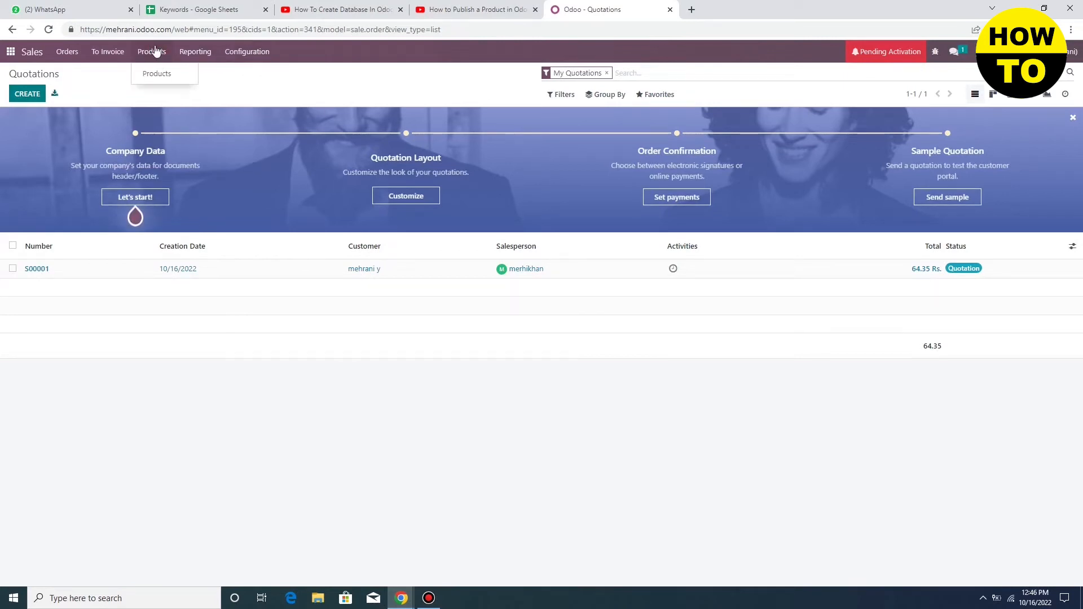
left_click(156, 74)
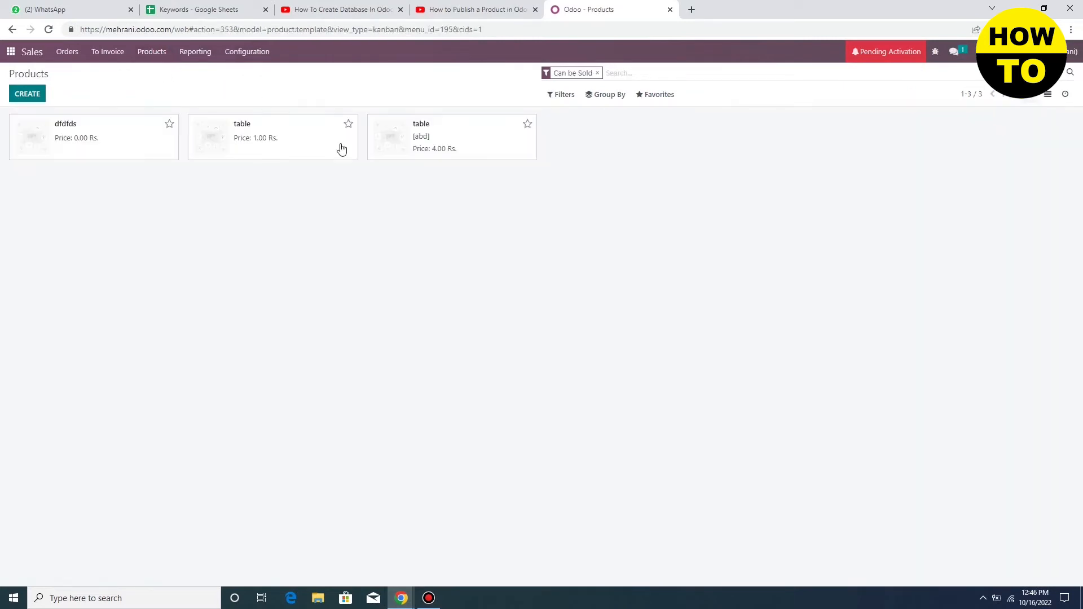
- Start a new product named 'Book', kept as a consumable product type
left_click(27, 94)
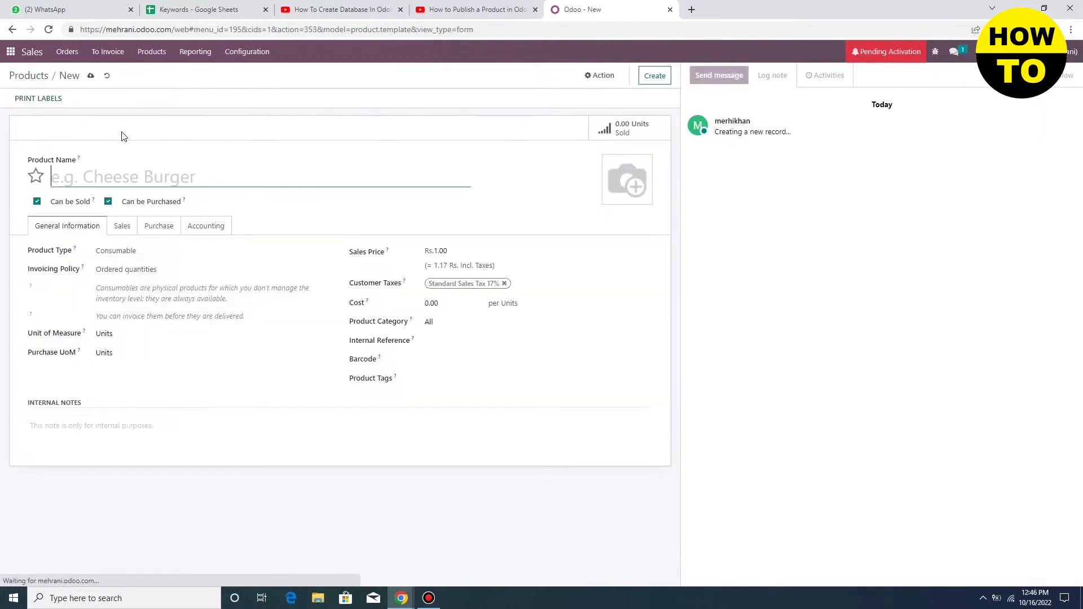
mouse_move(162, 181)
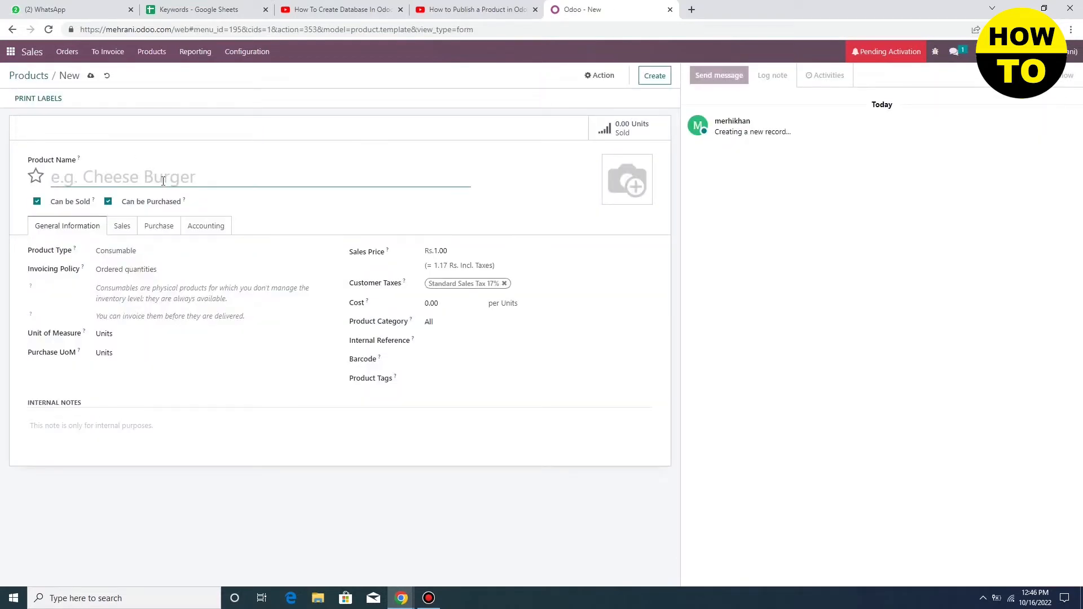
type("Book")
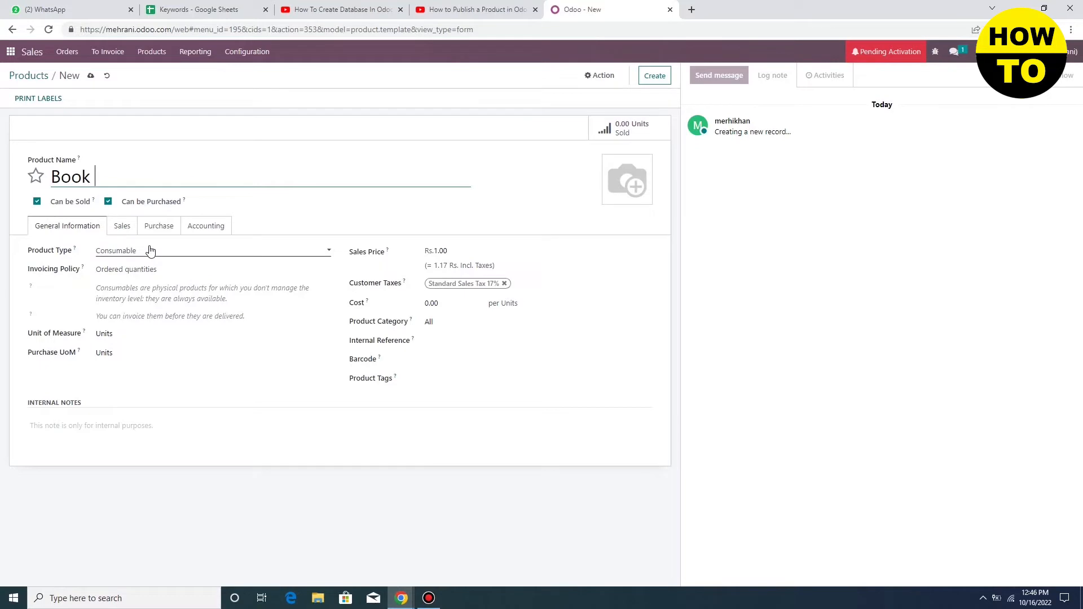
left_click(212, 251)
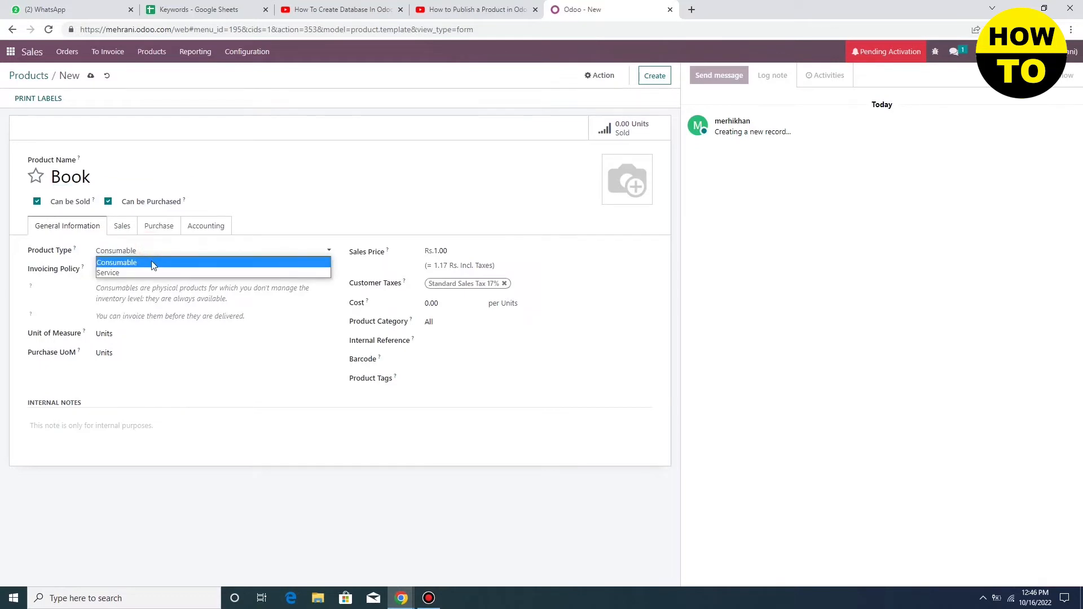
left_click(116, 263)
type("5,600")
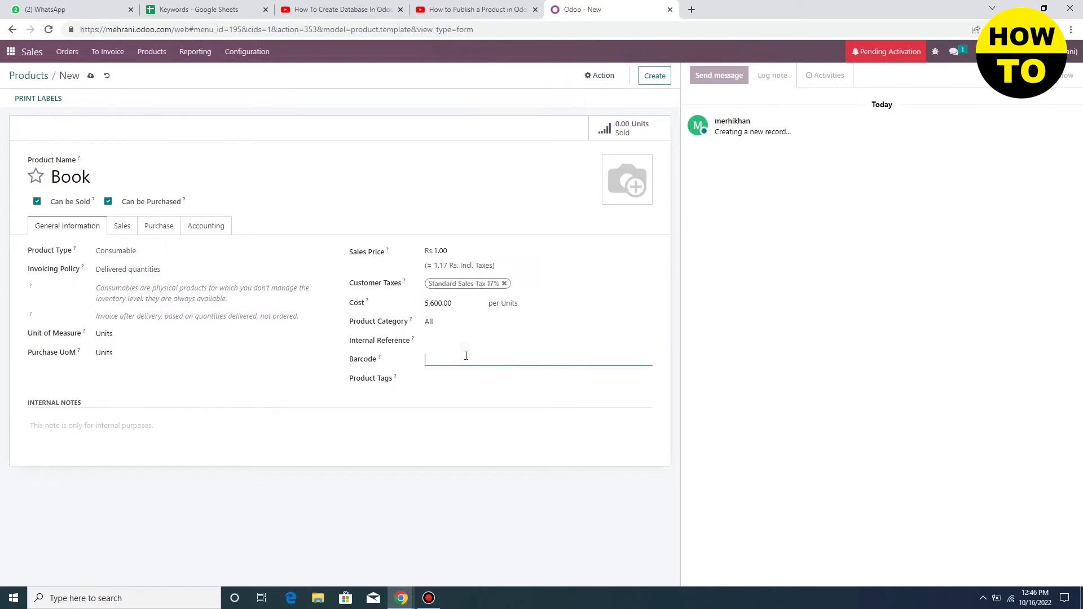
mouse_move(449, 359)
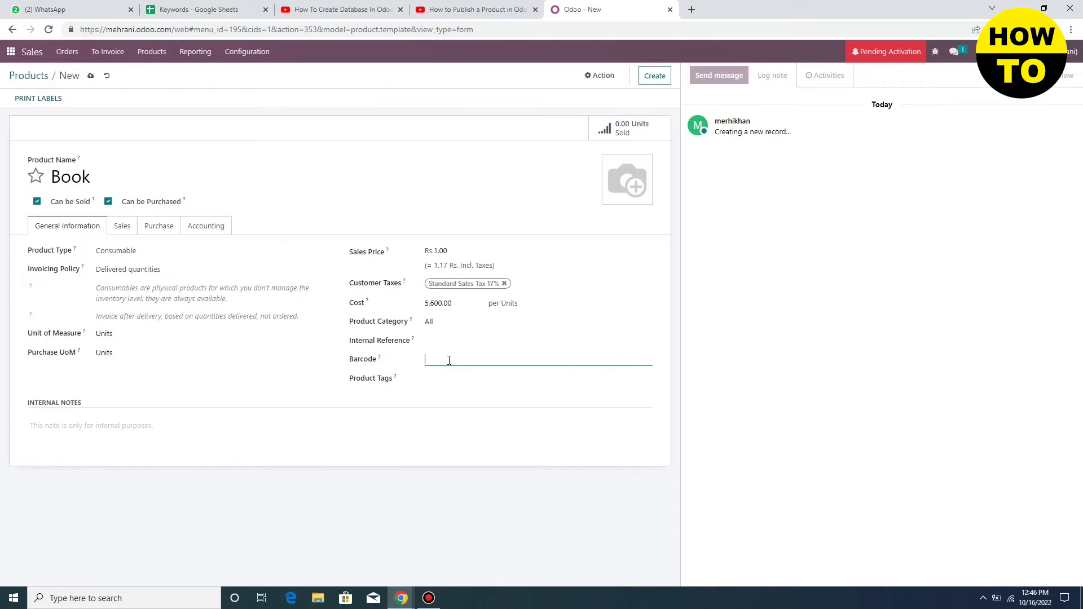
type("243")
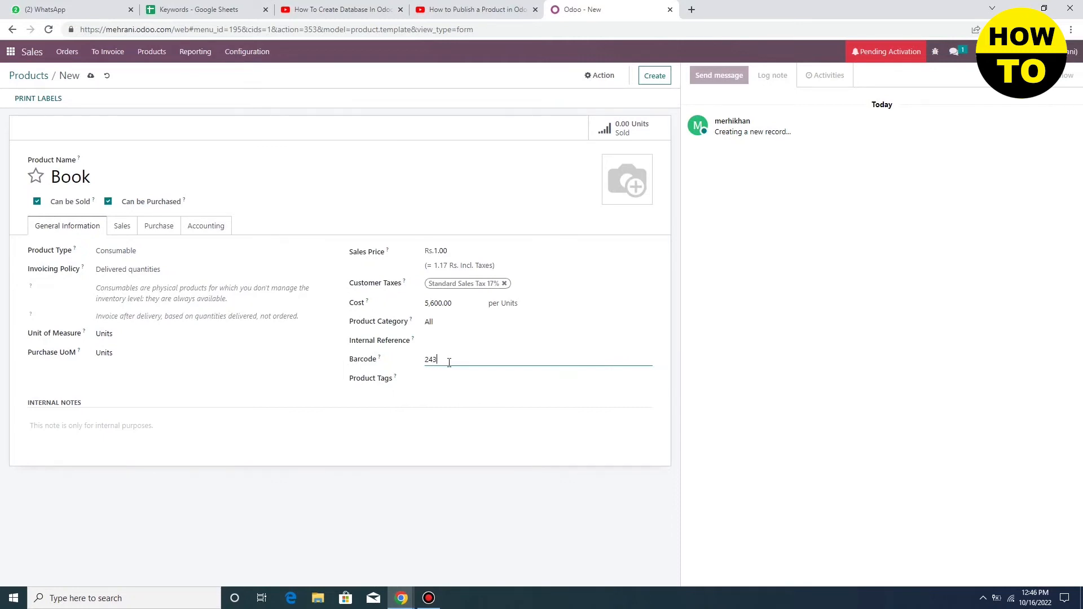
type("3235345")
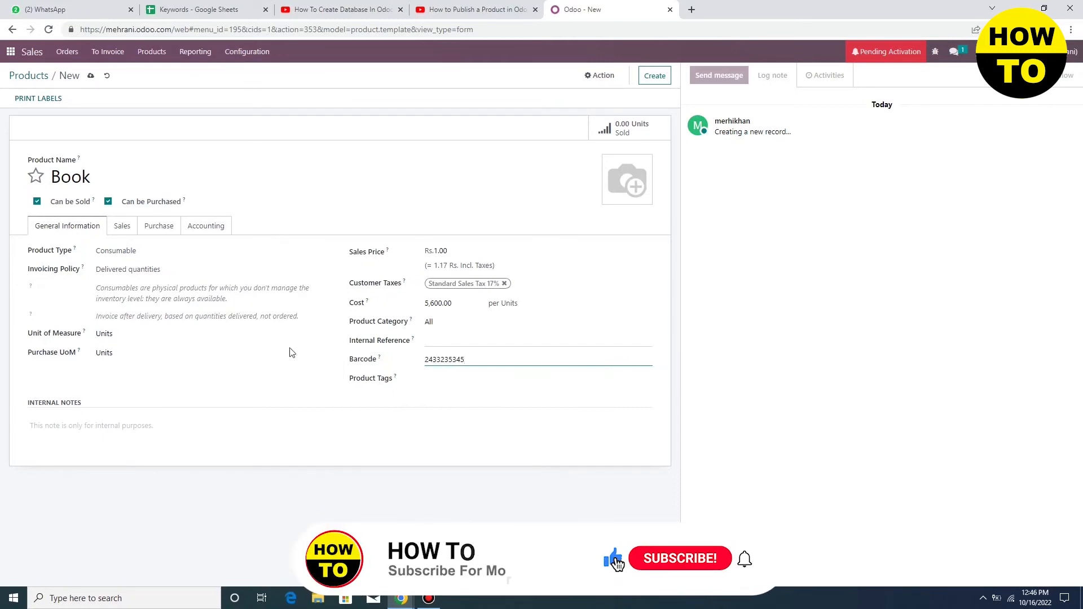
- Set the Book's unit of measure to kg
left_click(200, 334)
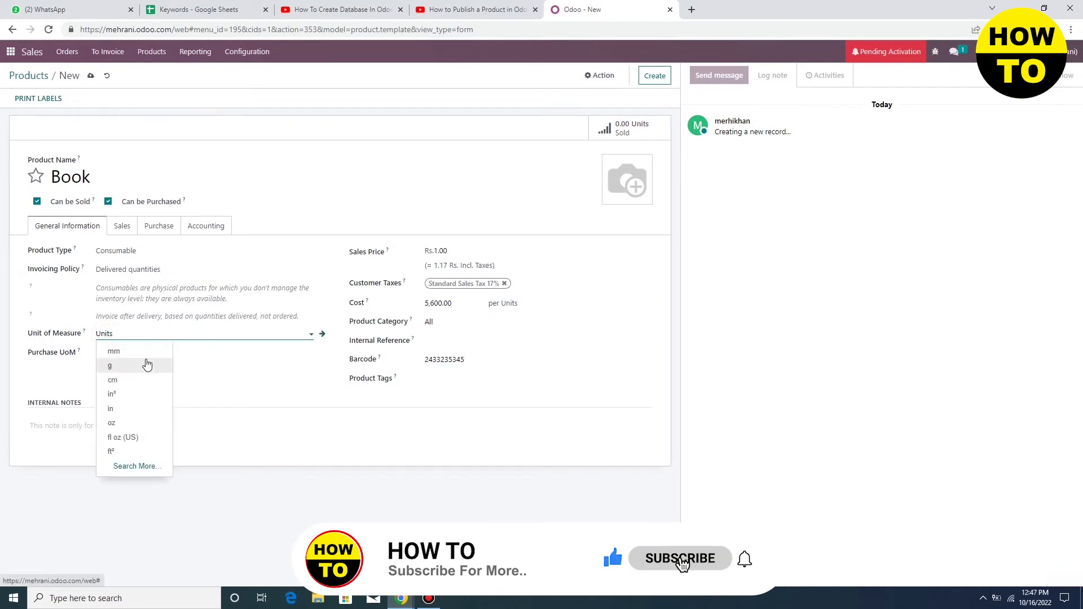
left_click(109, 365)
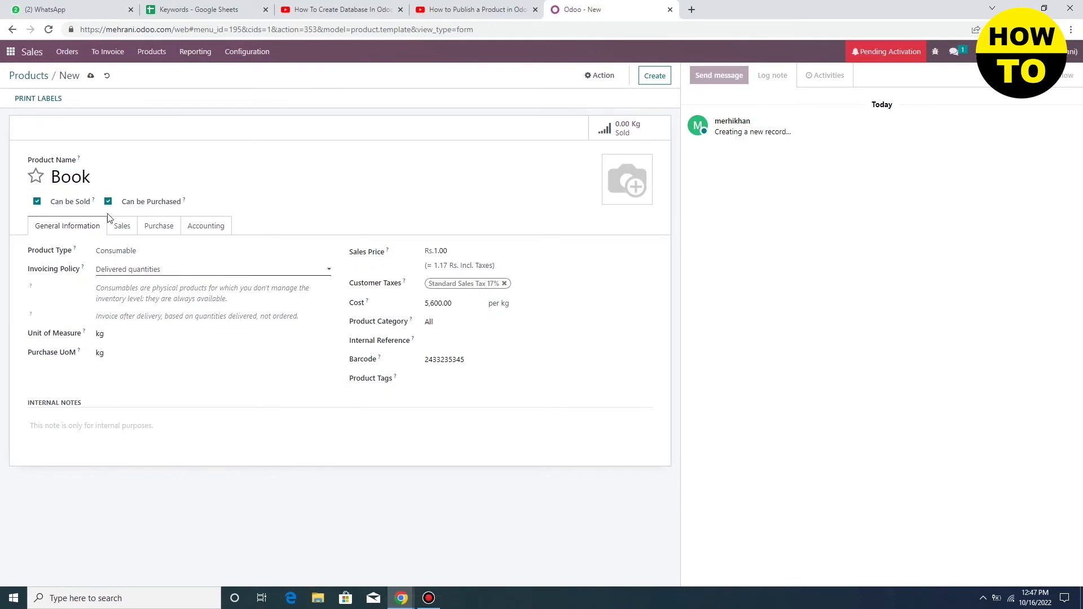
- Add 'table' as an optional product in Book's sales settings, then review accounting and general info
left_click(122, 225)
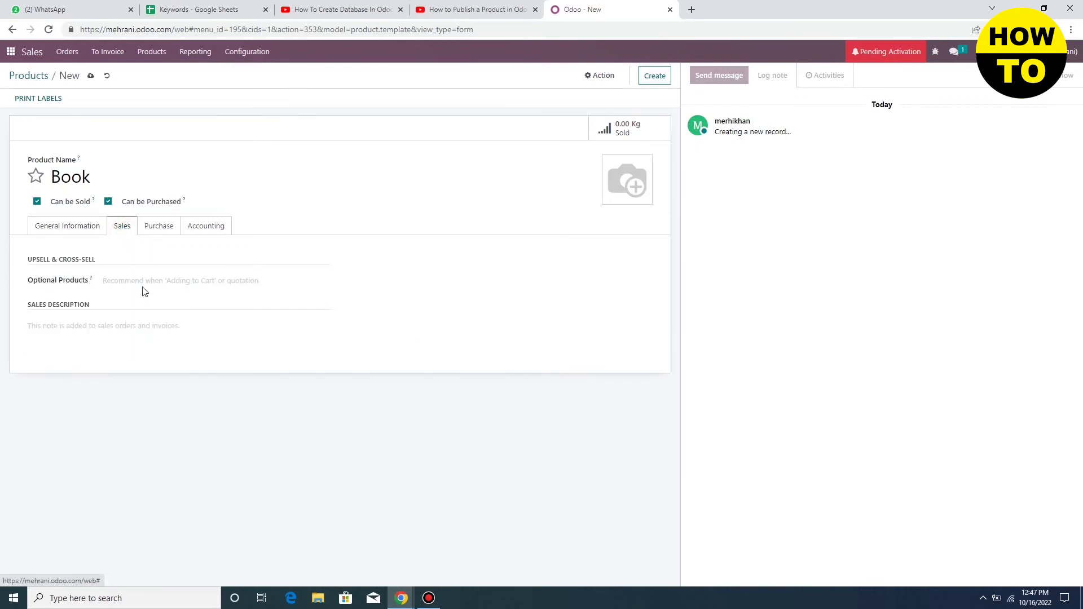
left_click(215, 281)
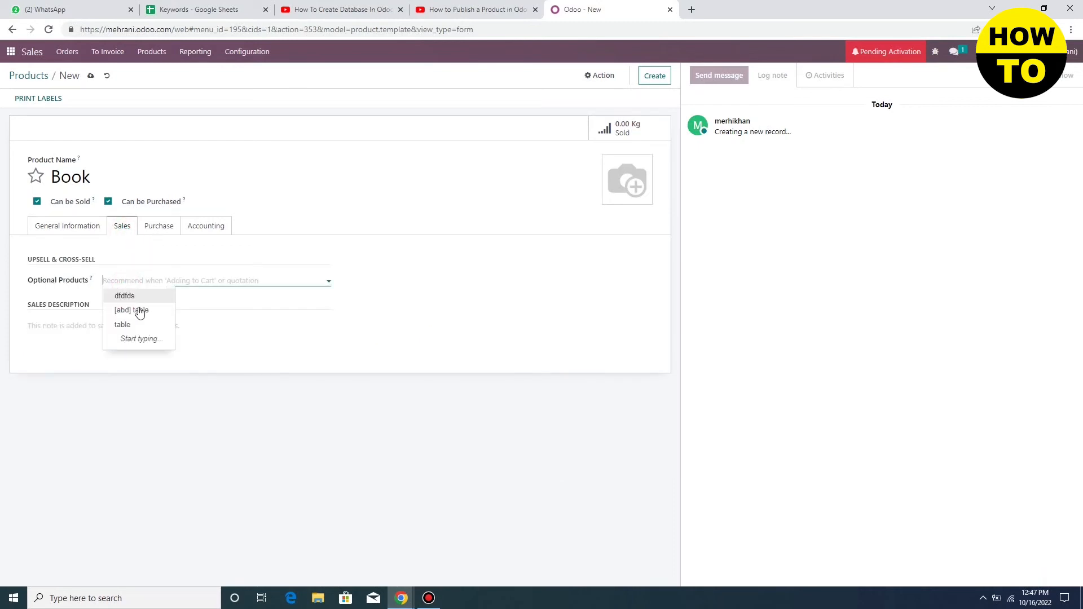
left_click(122, 325)
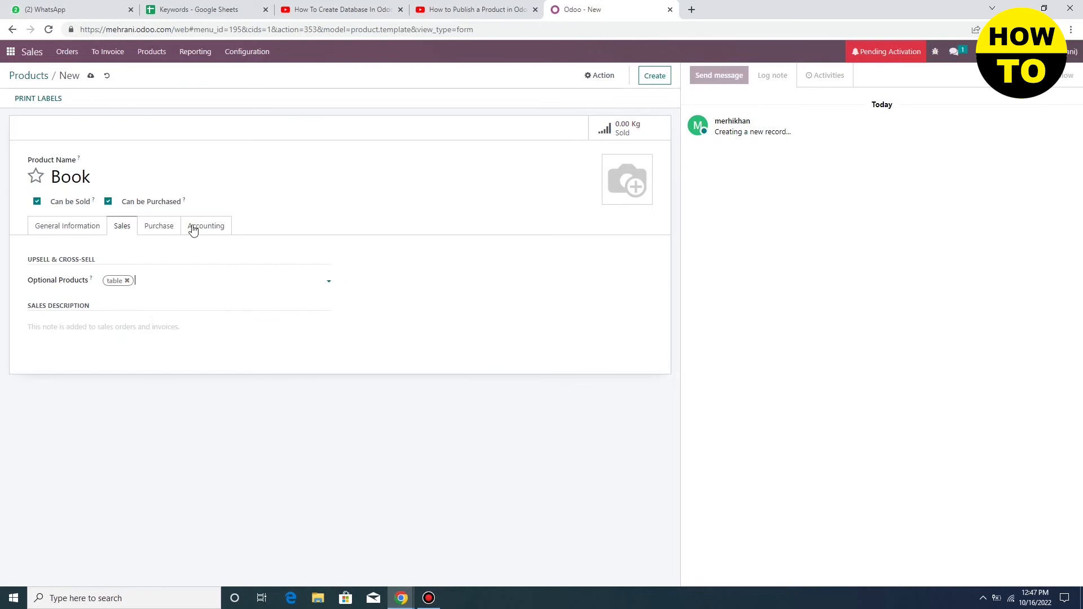
left_click(206, 225)
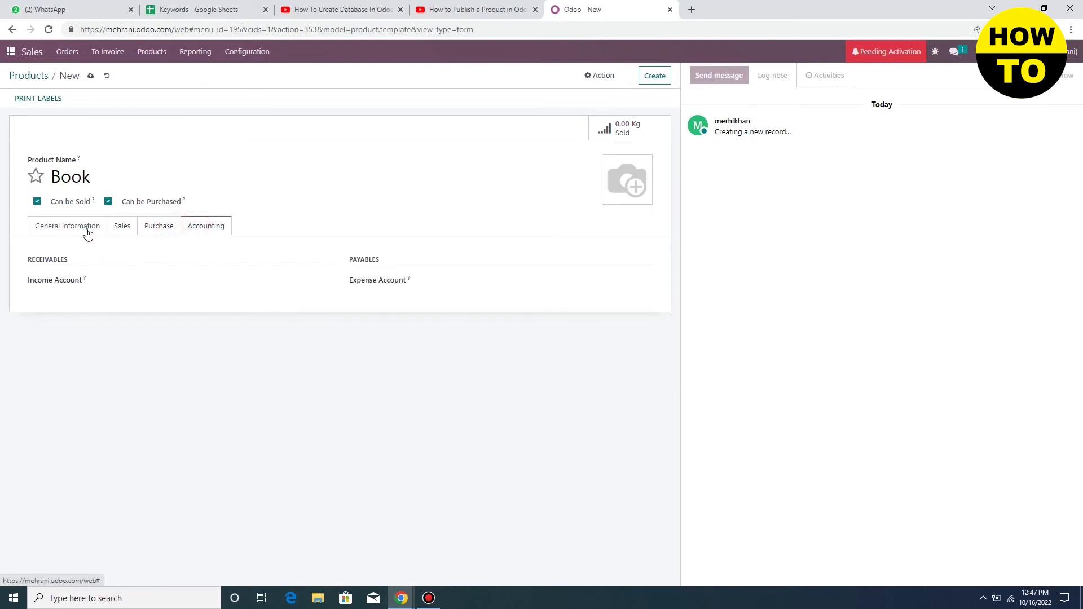
left_click(67, 225)
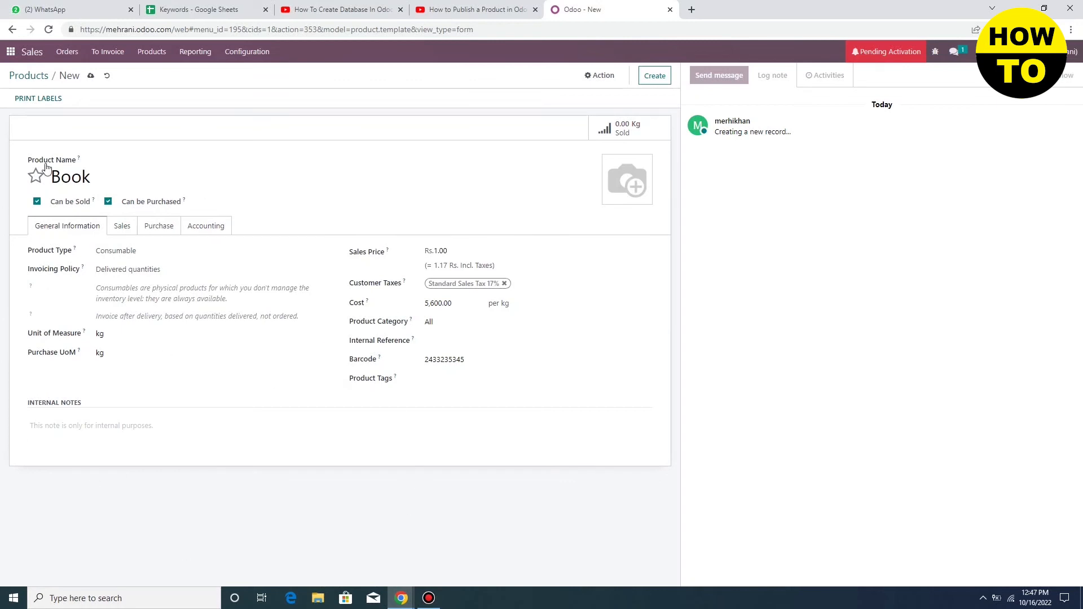
mouse_move(94, 136)
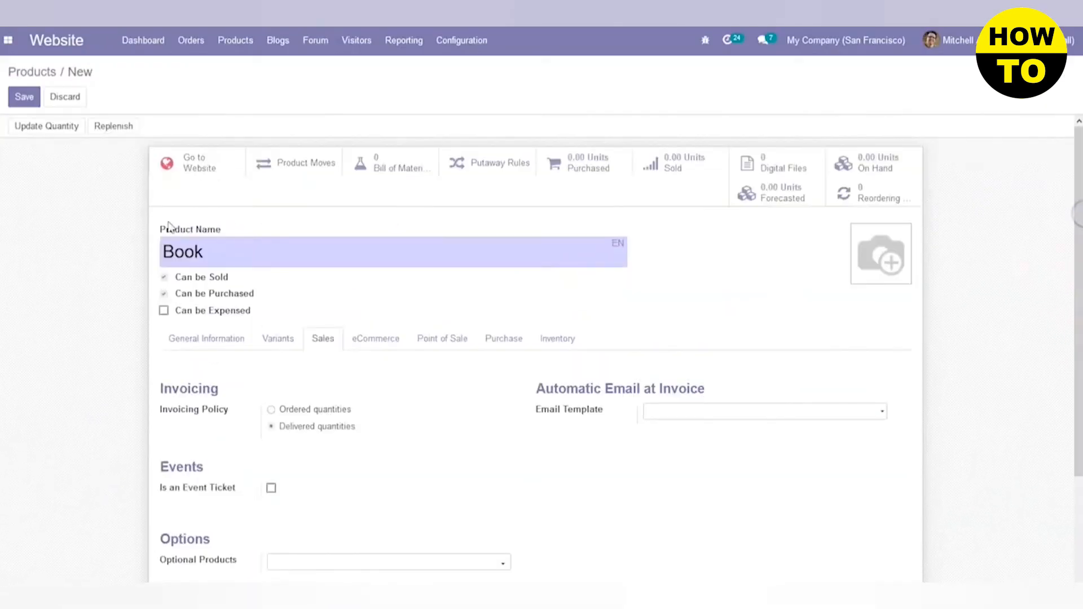
- Switch Book's website shop page from Unpublished to Published
left_click(196, 162)
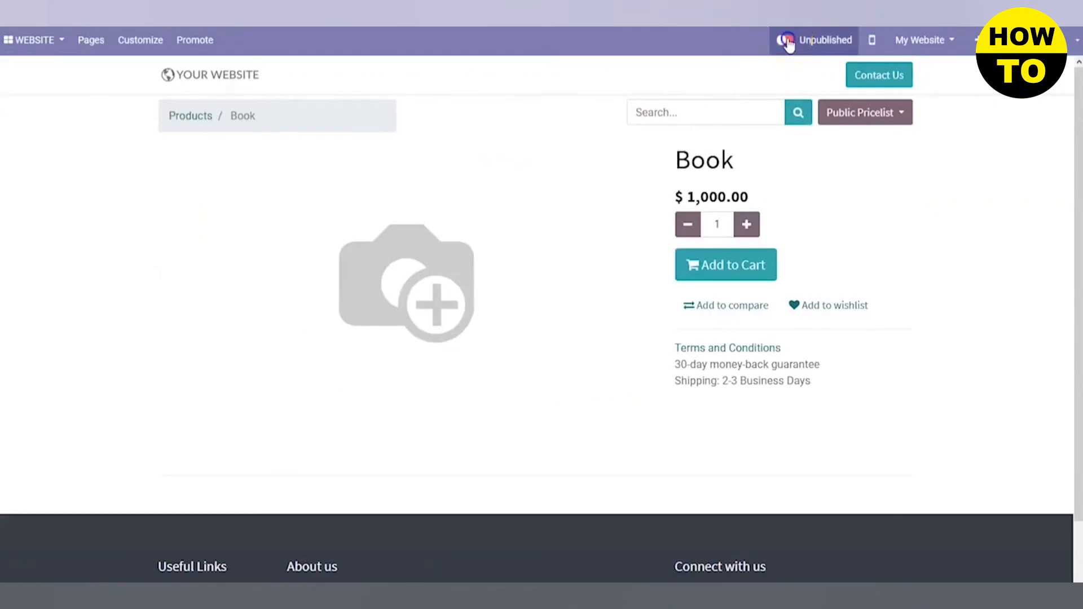
left_click(787, 40)
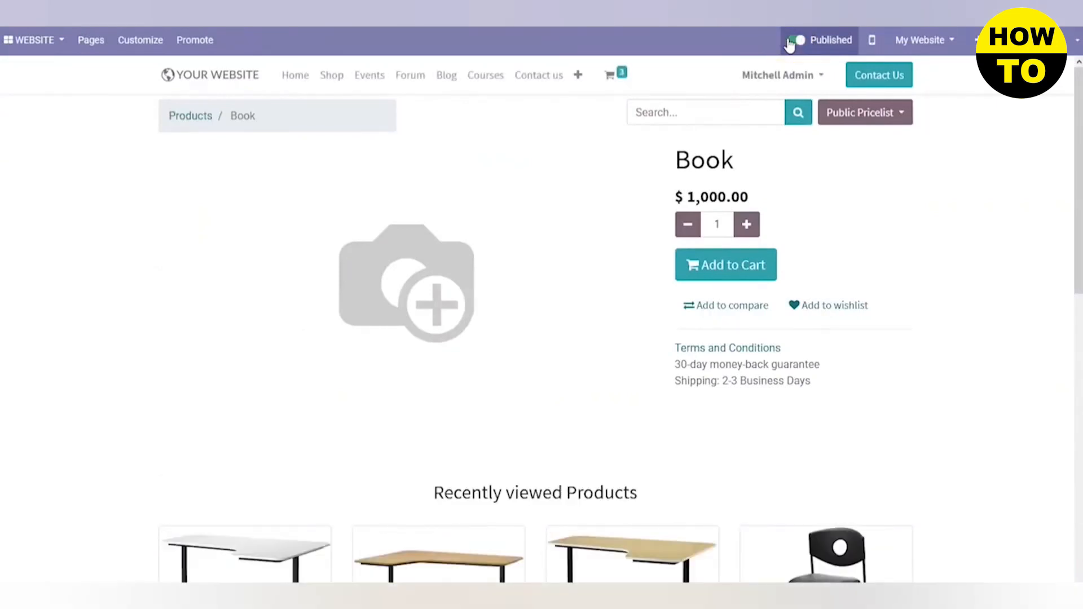